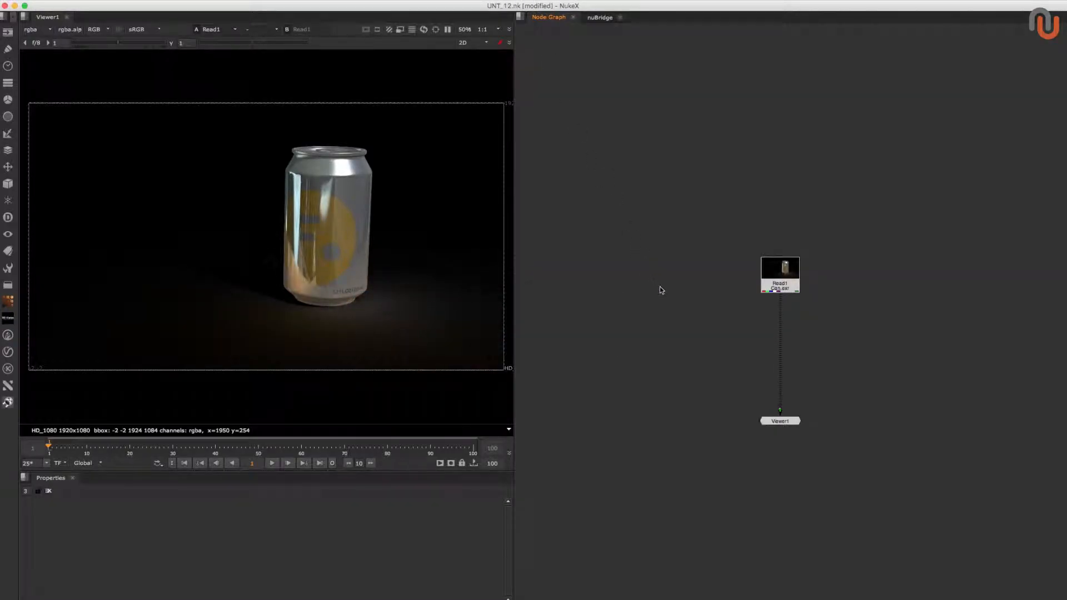
Step: Preview the white AO pass in the Viewer, then switch back to the rgba colour image
click(32, 29)
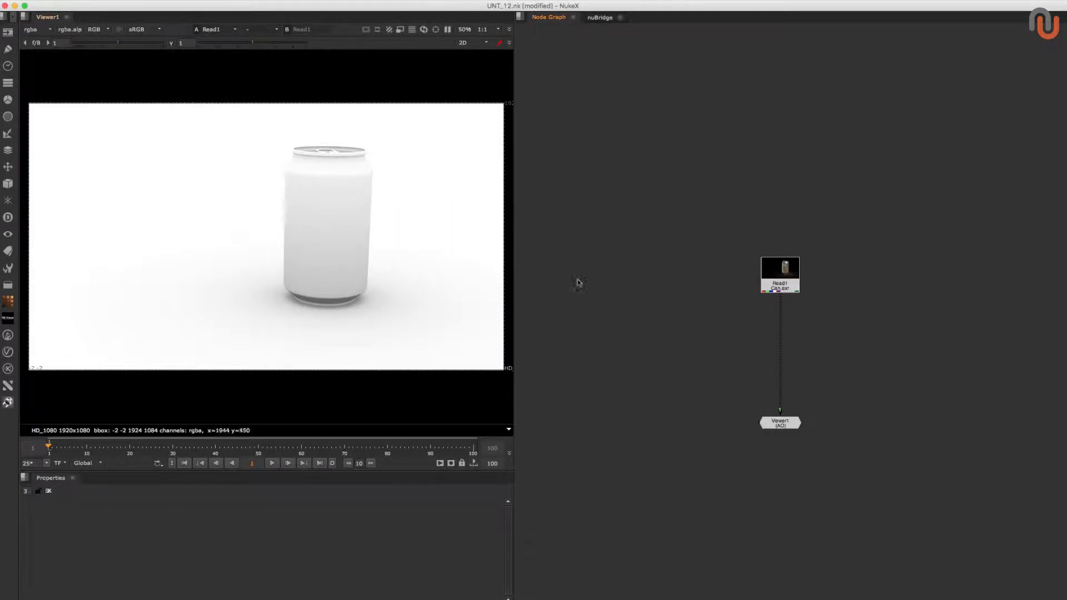
click(48, 29)
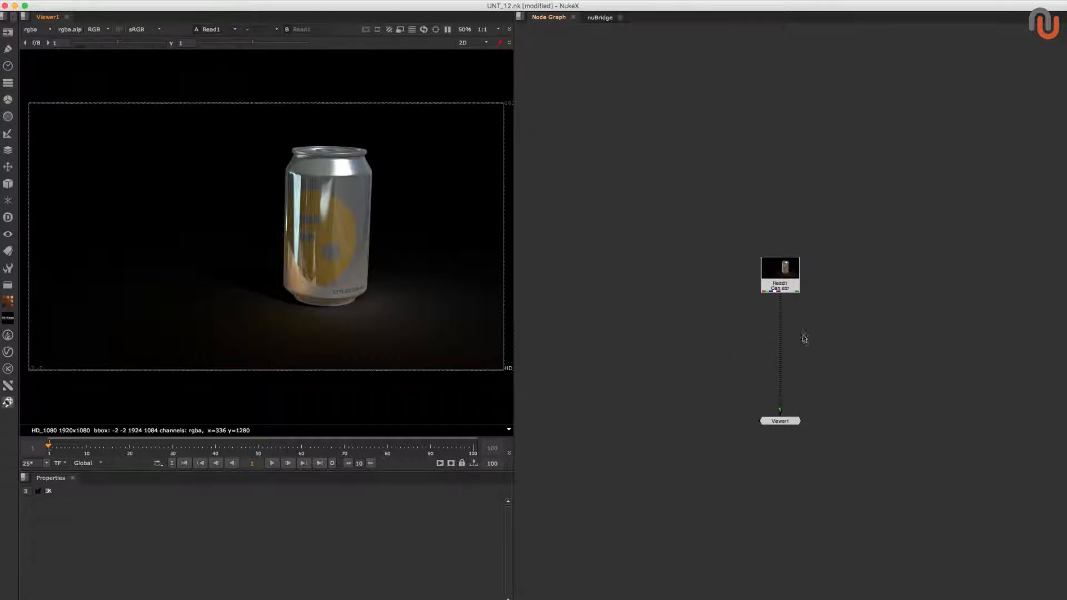
mouse_move(753, 325)
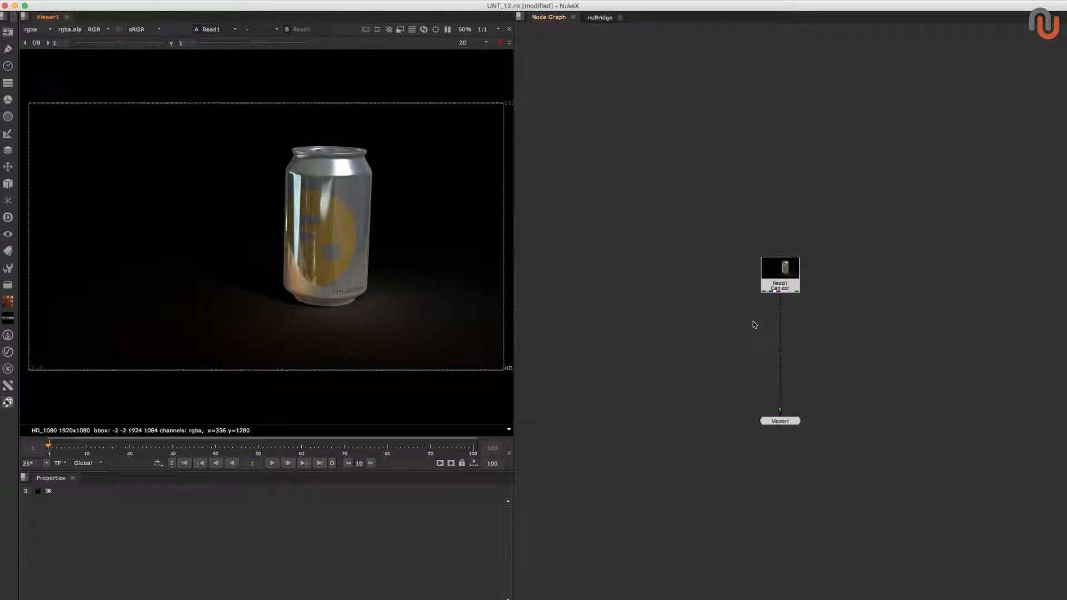
mouse_move(758, 328)
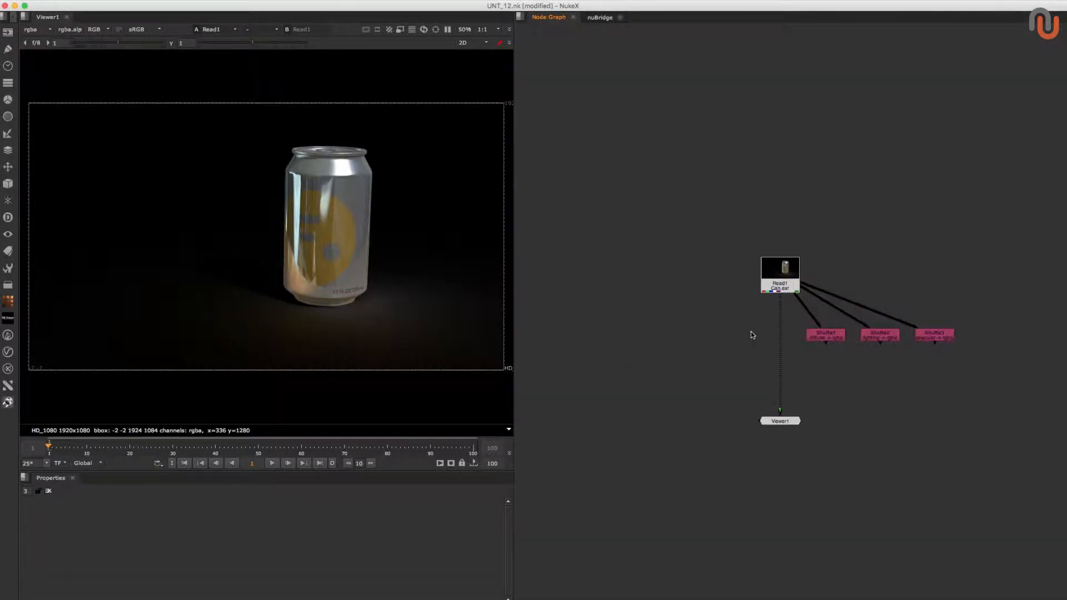
mouse_move(767, 335)
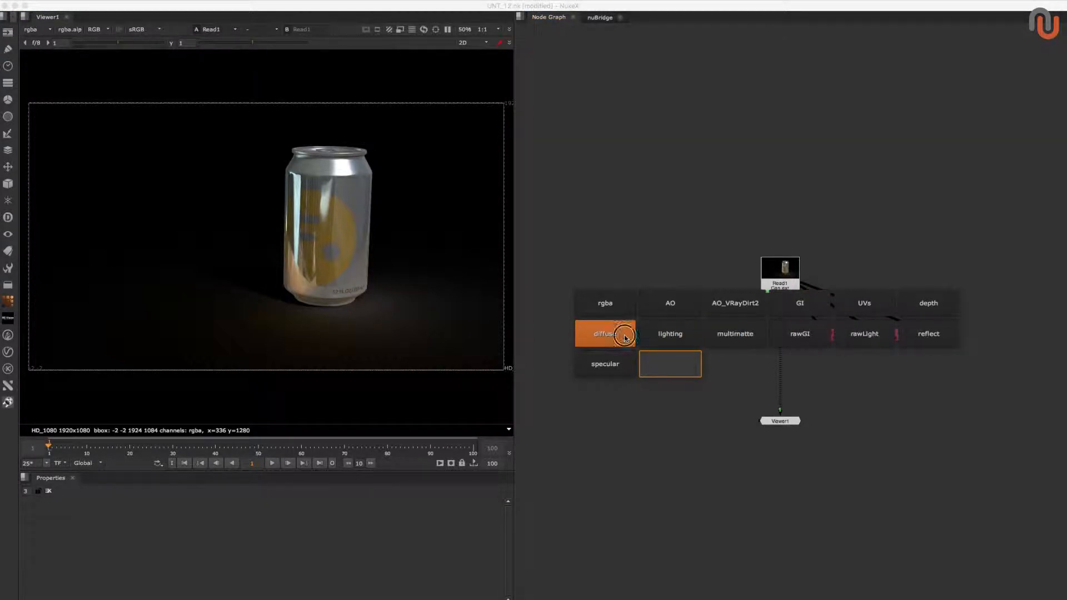
Step: View the diffuse pass, then the lighting pass, from the channel hotbox
click(669, 302)
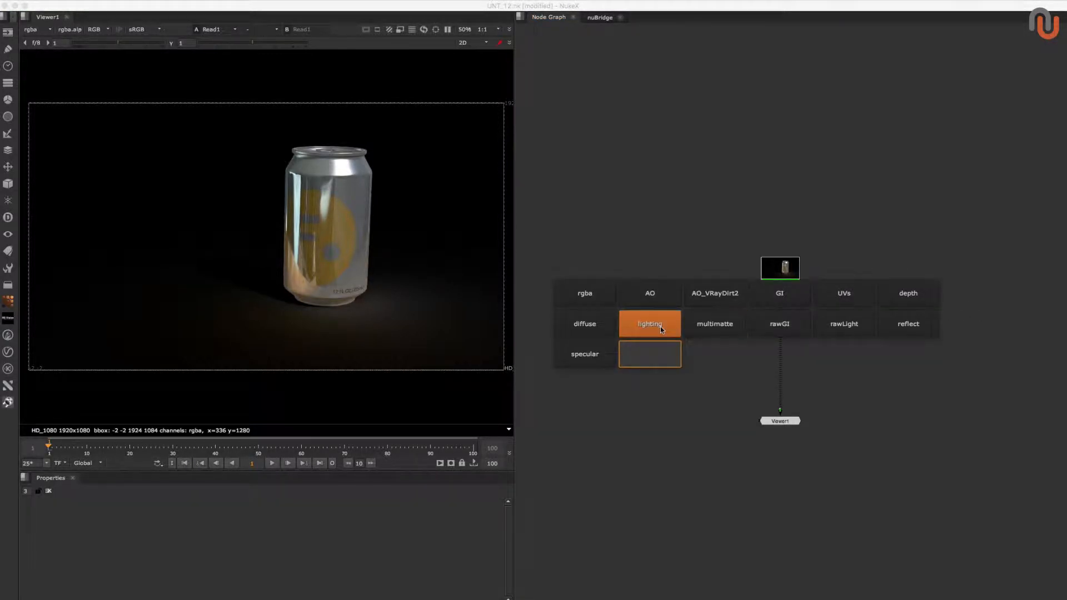
click(649, 323)
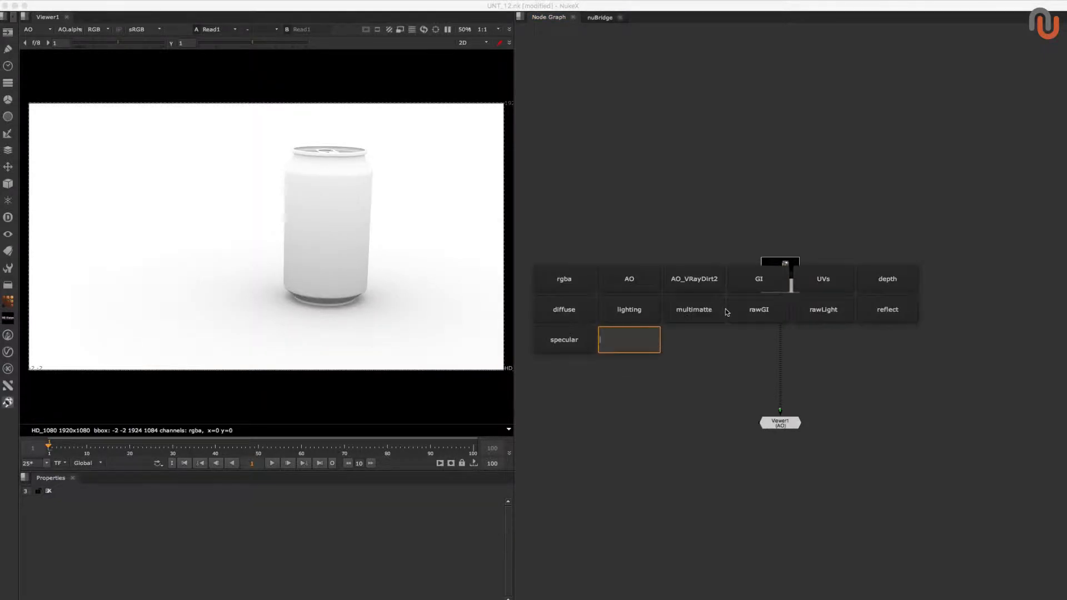
Step: View the multimatte pass, then the depth pass, and dismiss the hotbox to restore rgba
click(693, 309)
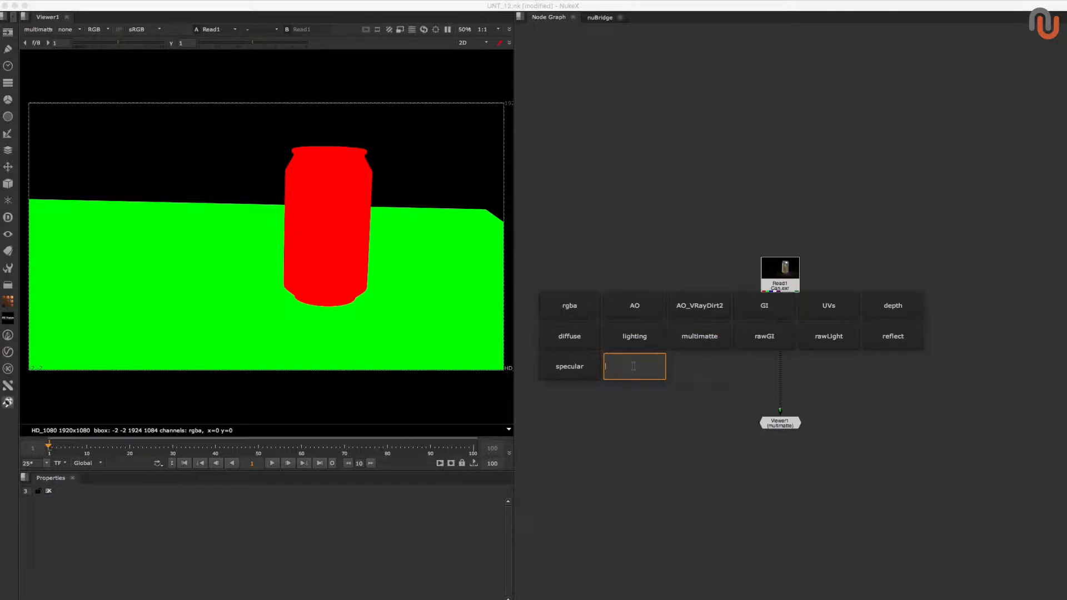
text(depth)
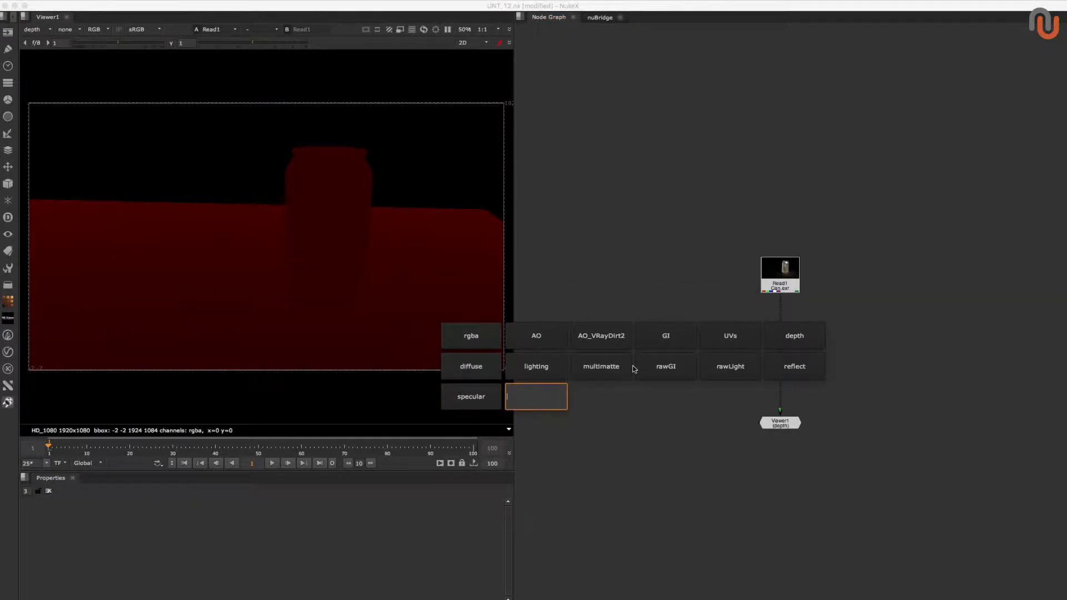
click(470, 336)
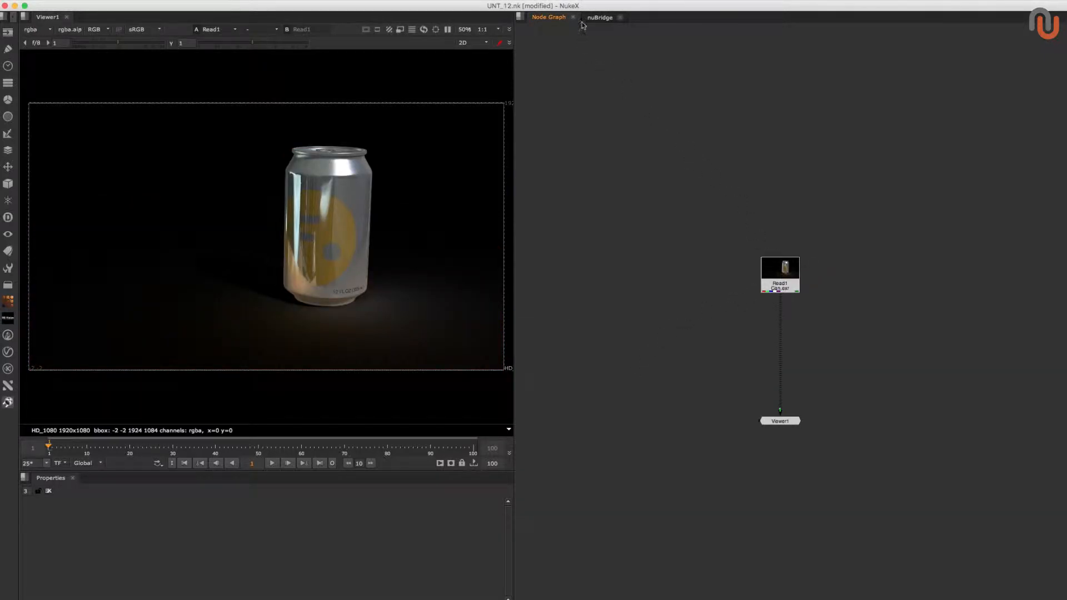
Step: Switch to the nuBridge tab to list Nukepedia tools sorted by date
click(602, 18)
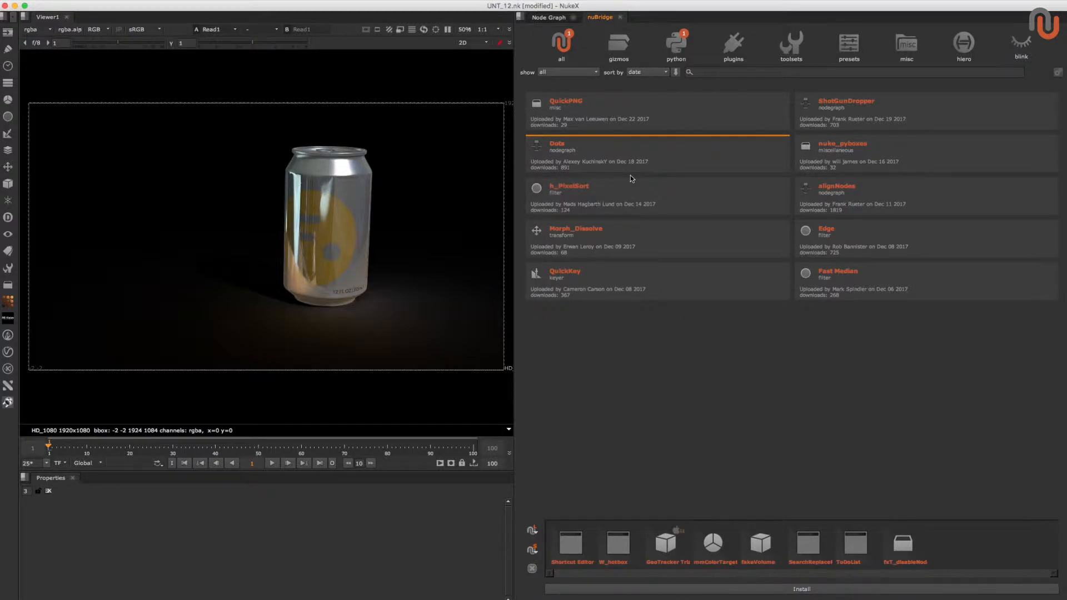
mouse_move(682, 390)
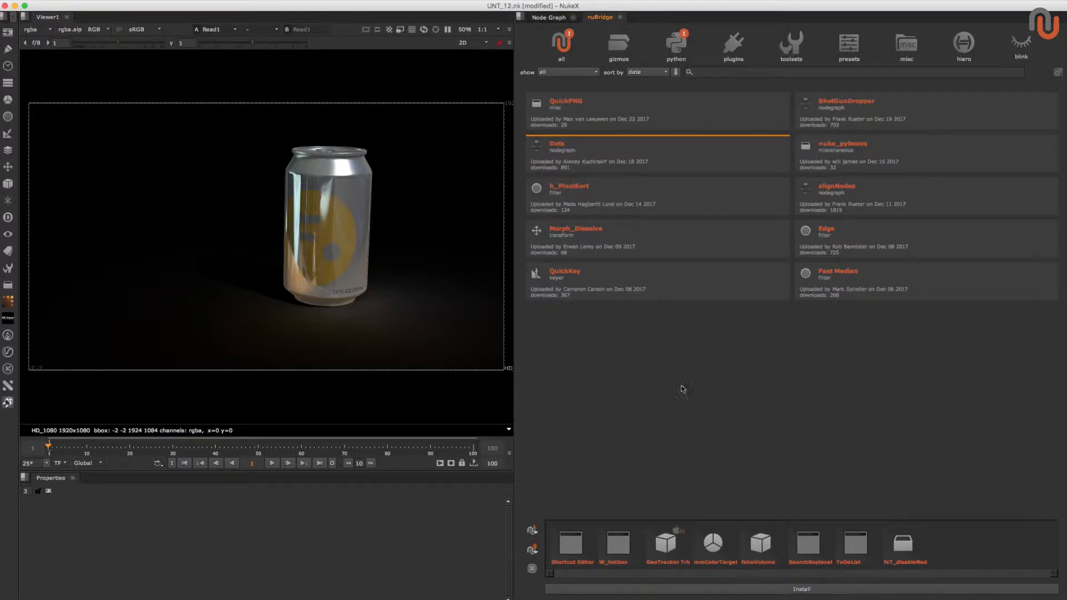
mouse_move(548, 85)
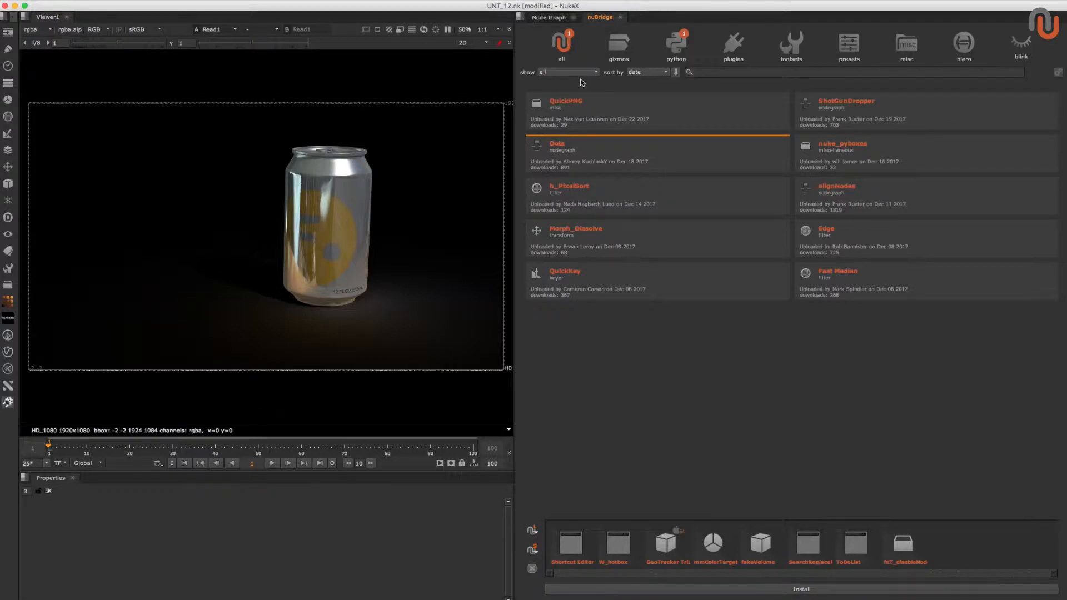
mouse_move(647, 362)
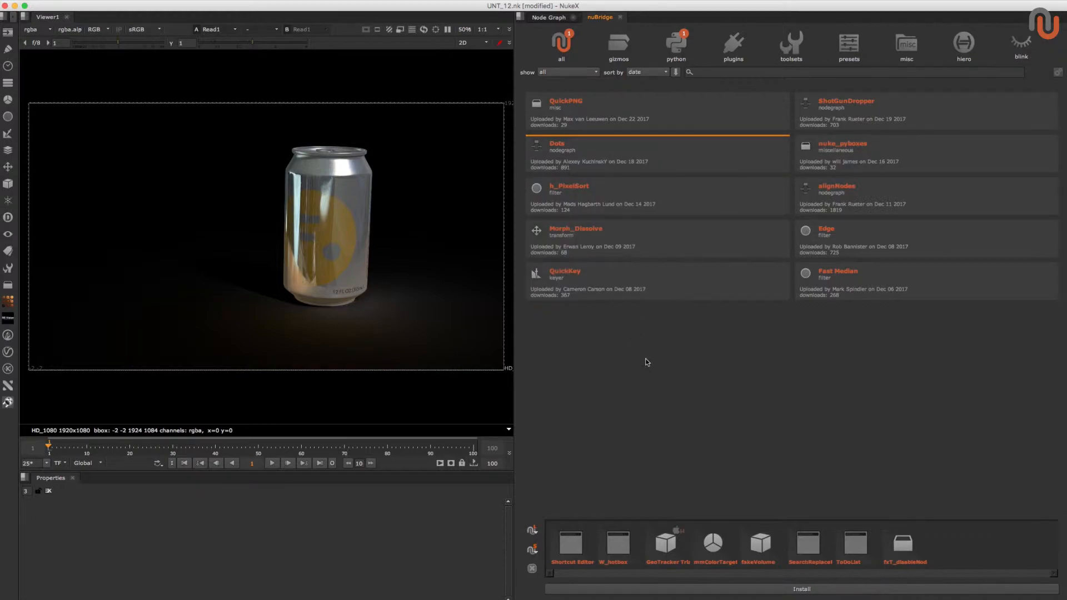
mouse_move(745, 367)
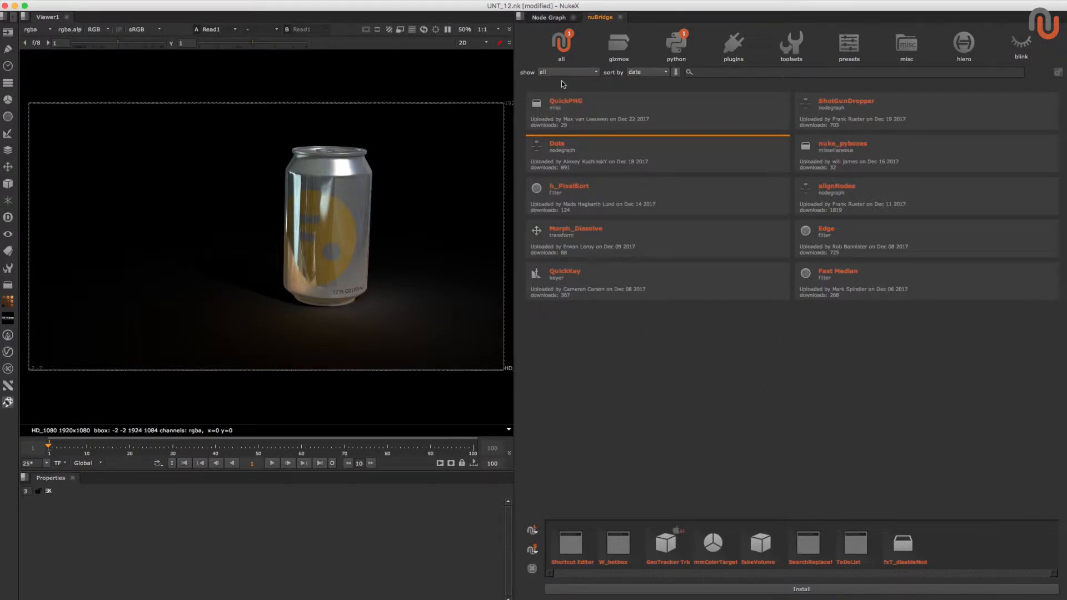
Step: Narrow the nuBridge list to installed tools, then widen it back to all tools
click(567, 73)
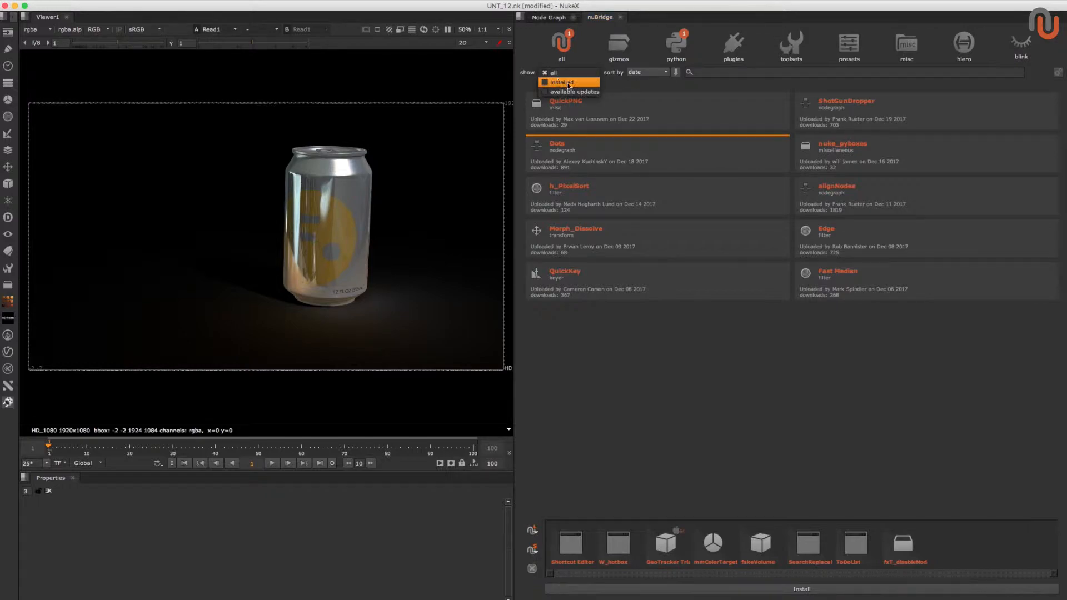
click(561, 82)
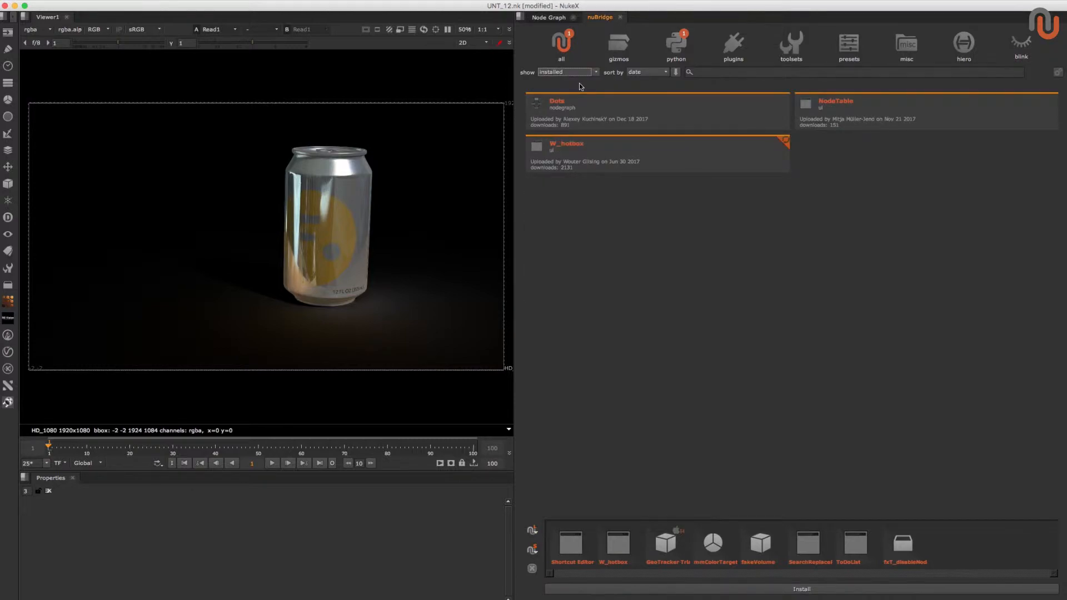
click(567, 71)
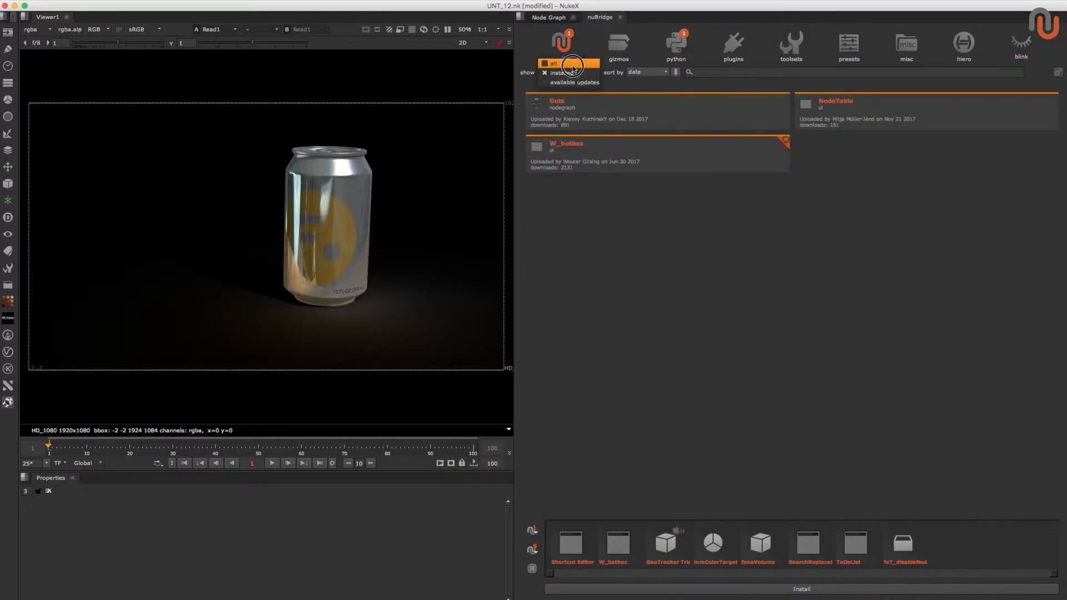
click(567, 62)
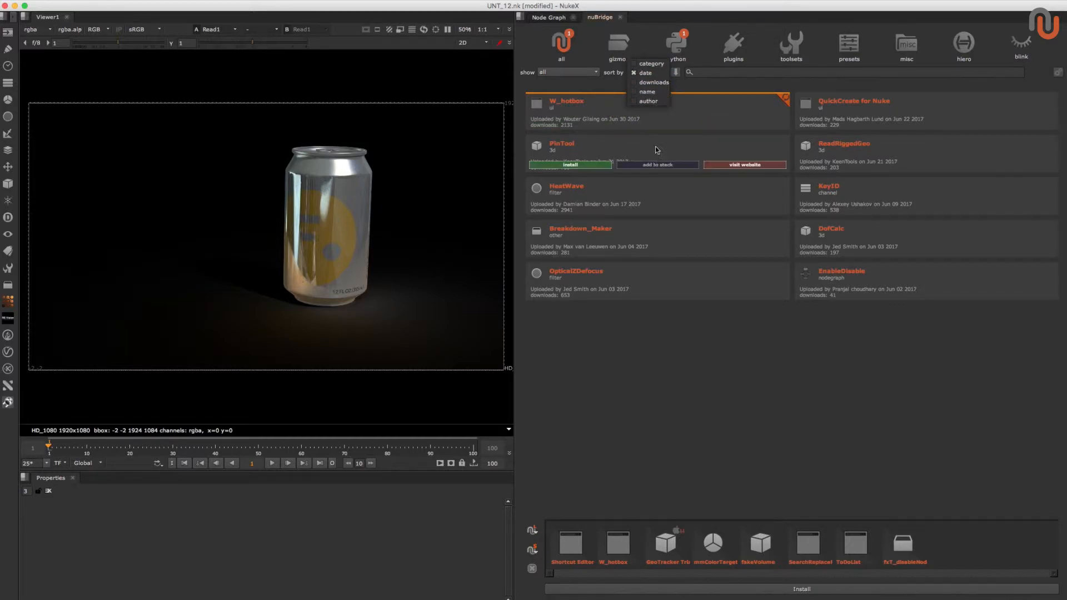
Step: Keep the tools sorted by date, focus the search field, and show the local collections menu
click(645, 73)
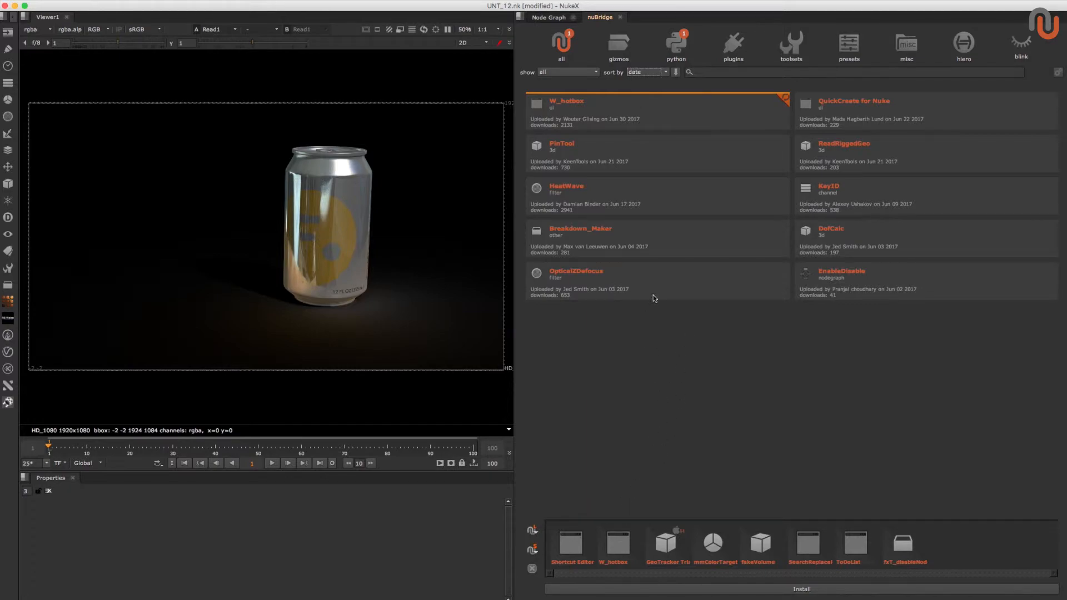
click(854, 72)
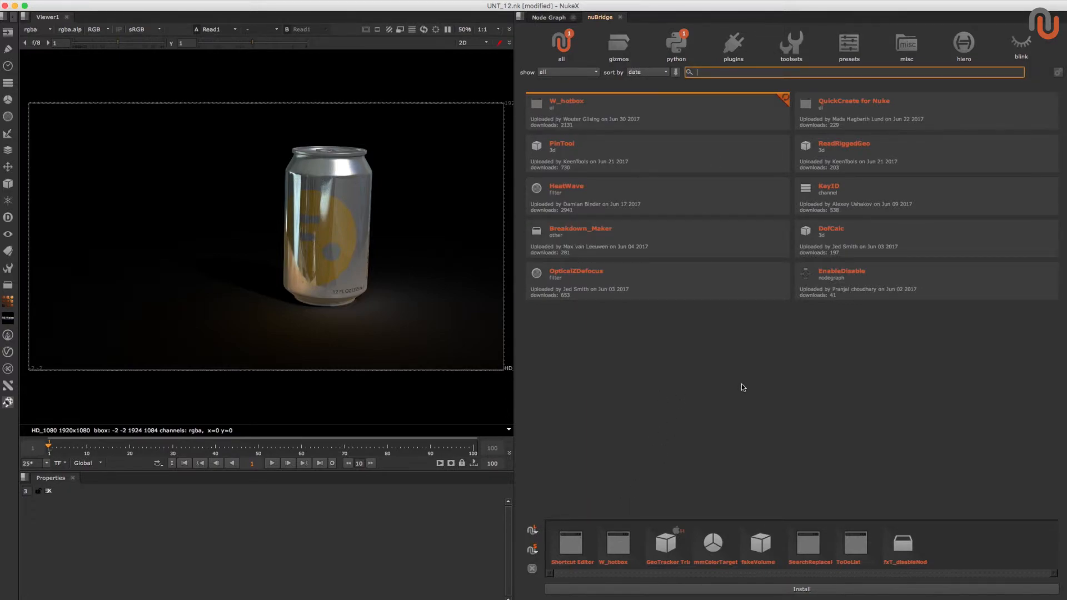
click(533, 529)
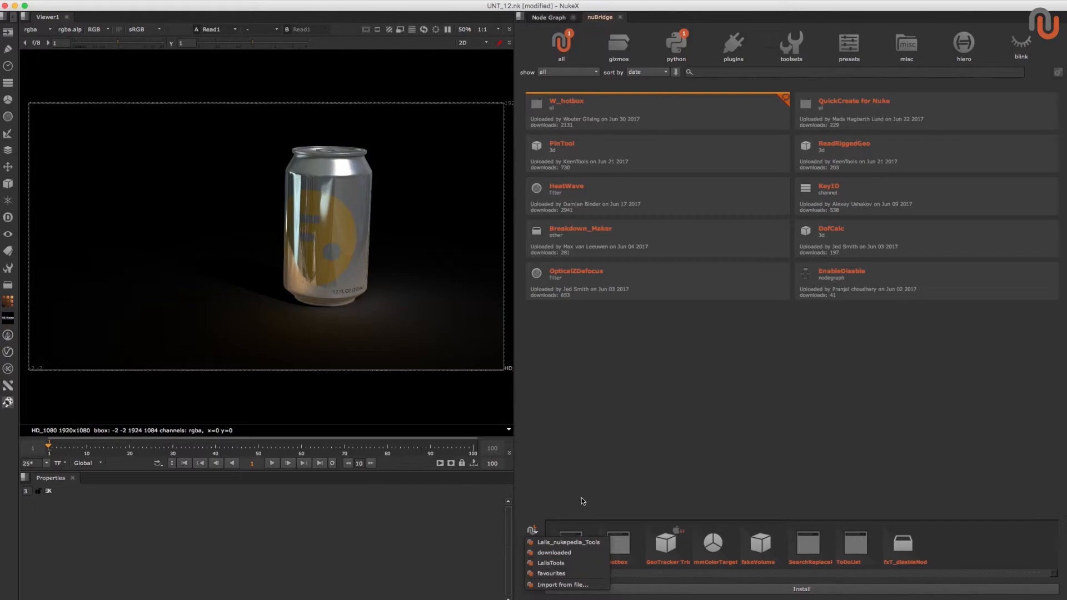